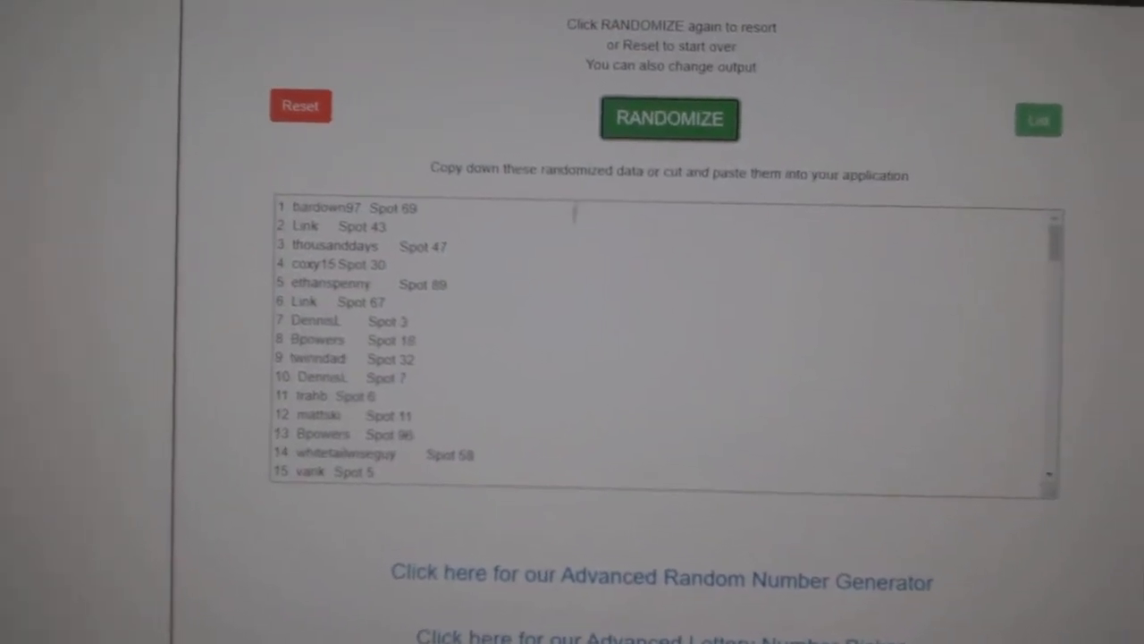
Copy the randomized name list using the right-click menu.
left_click(681, 126)
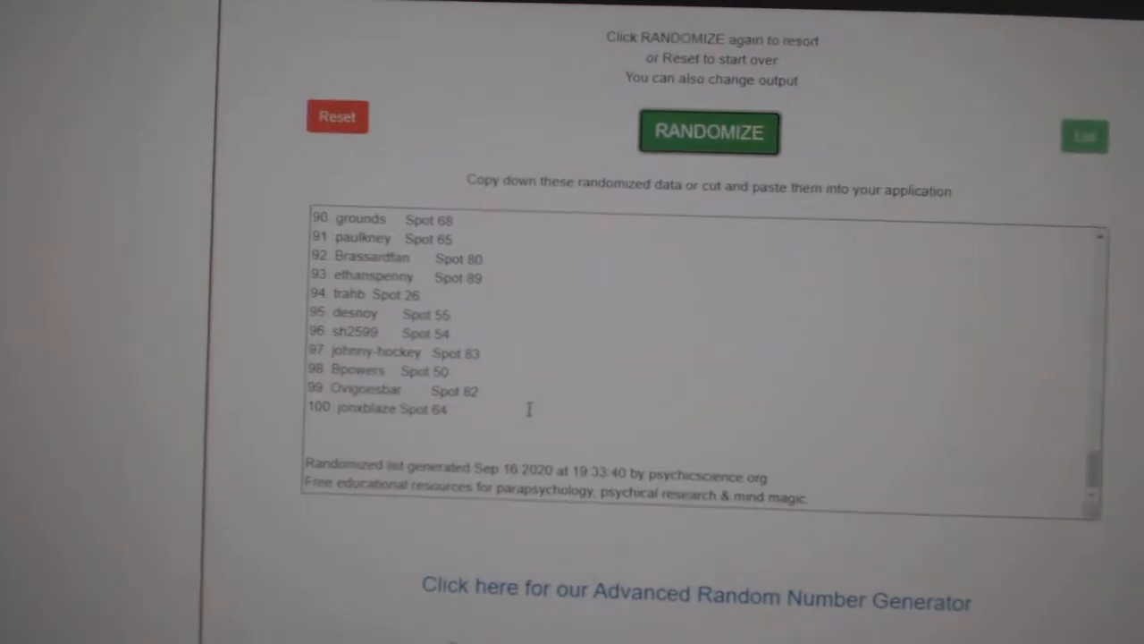
right_click(380, 246)
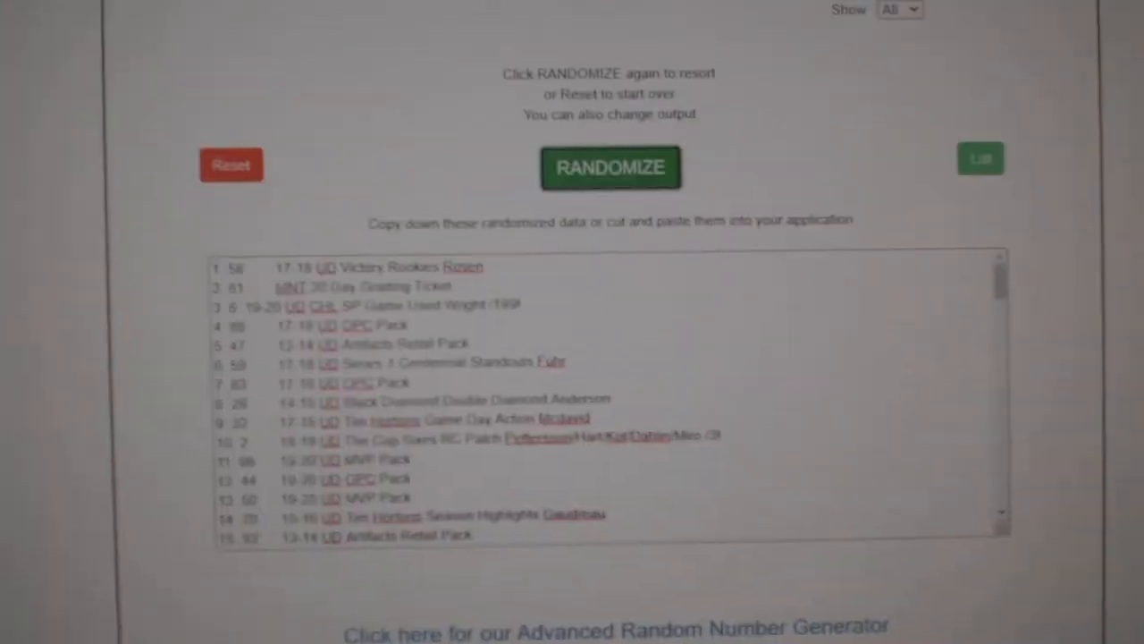
left_click(611, 168)
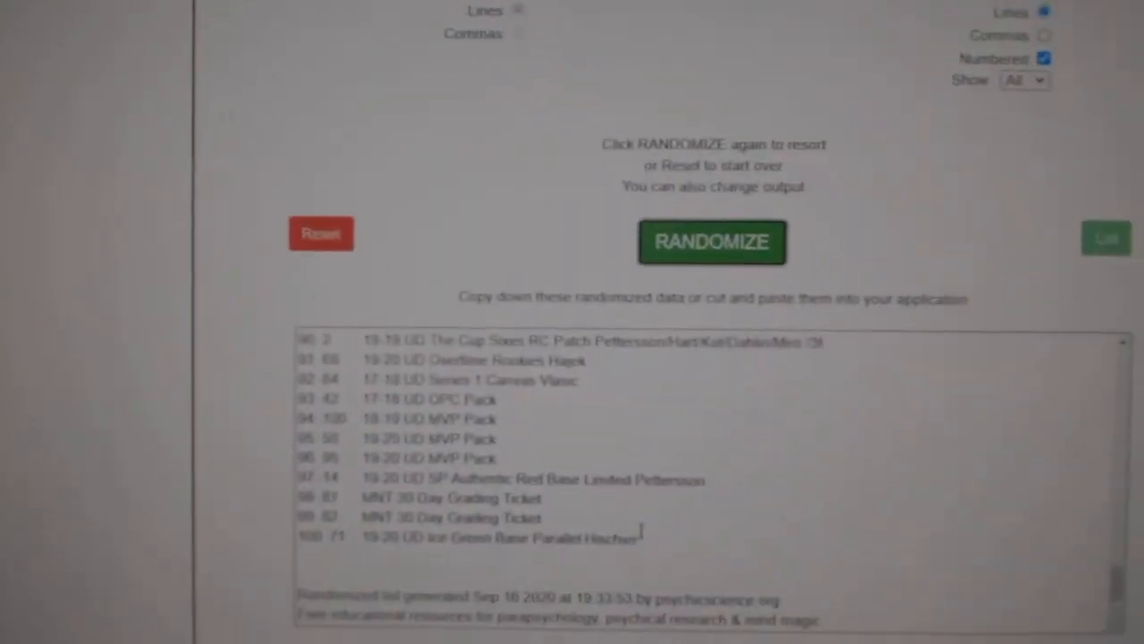
left_click(713, 243)
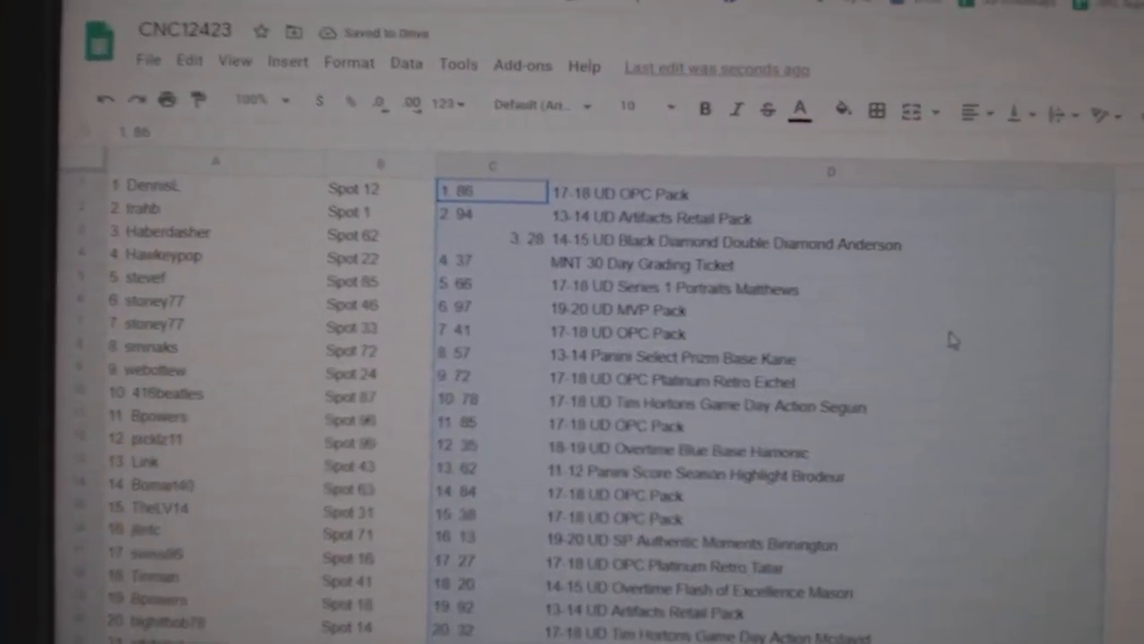
Bold rows 53–54, the Mahovlich /30 and Makar /49 card rows.
scroll("down", 3)
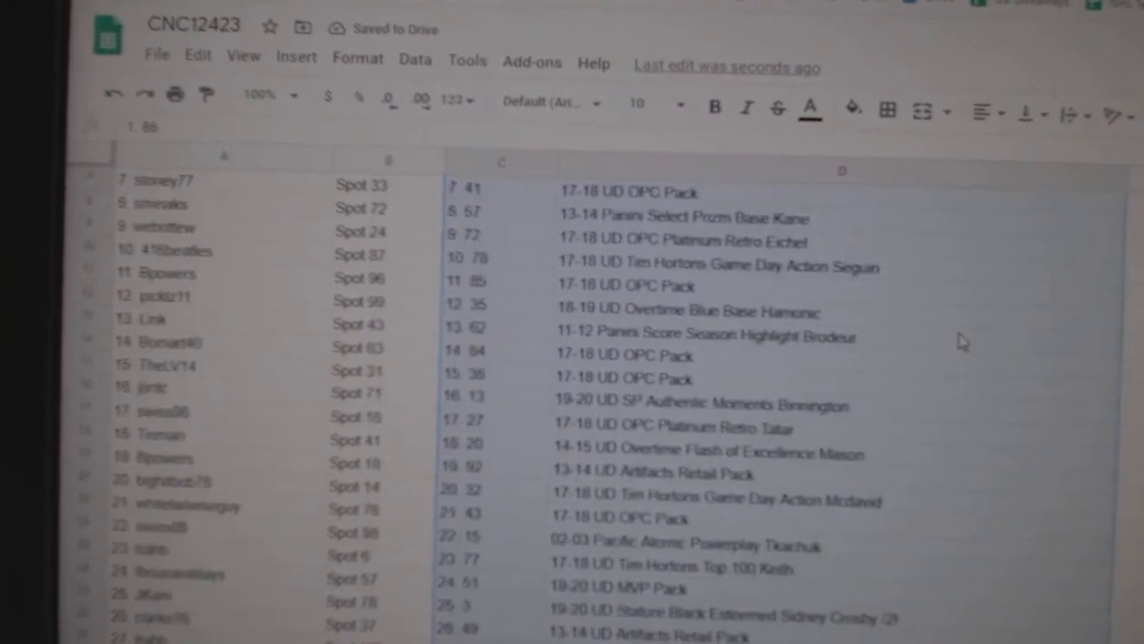
scroll("down", 3)
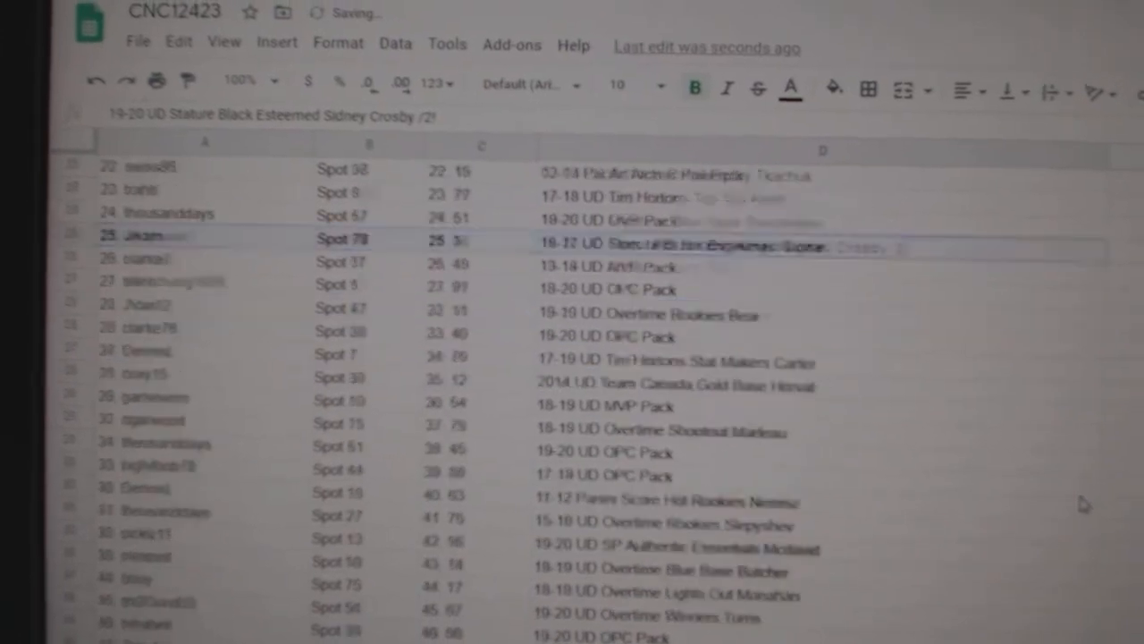
scroll("down", 3)
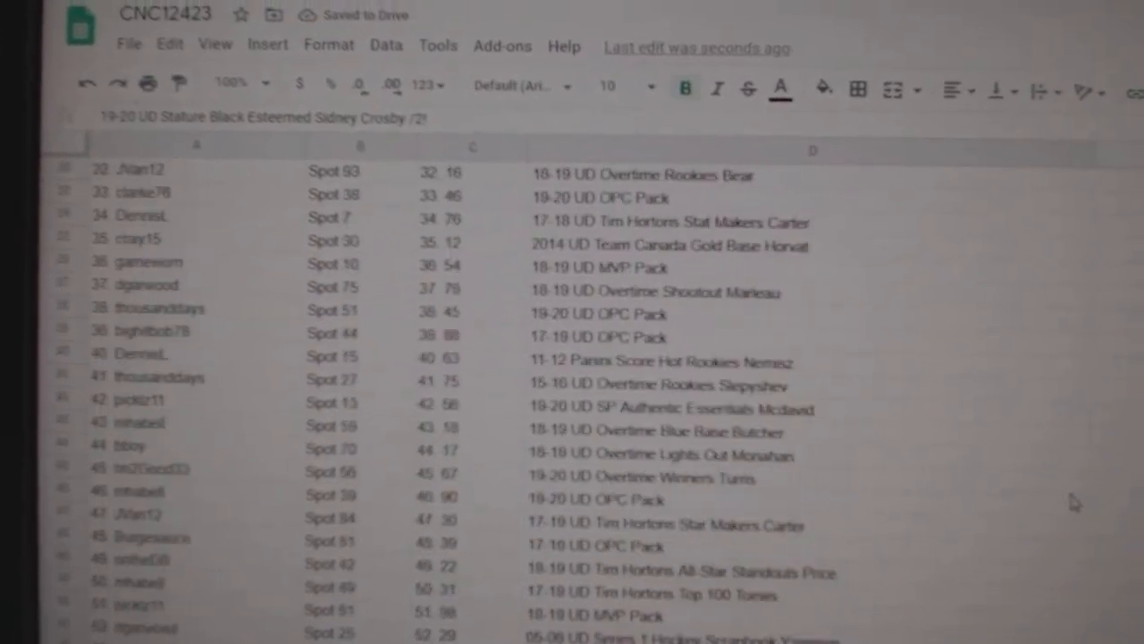
scroll("down", 3)
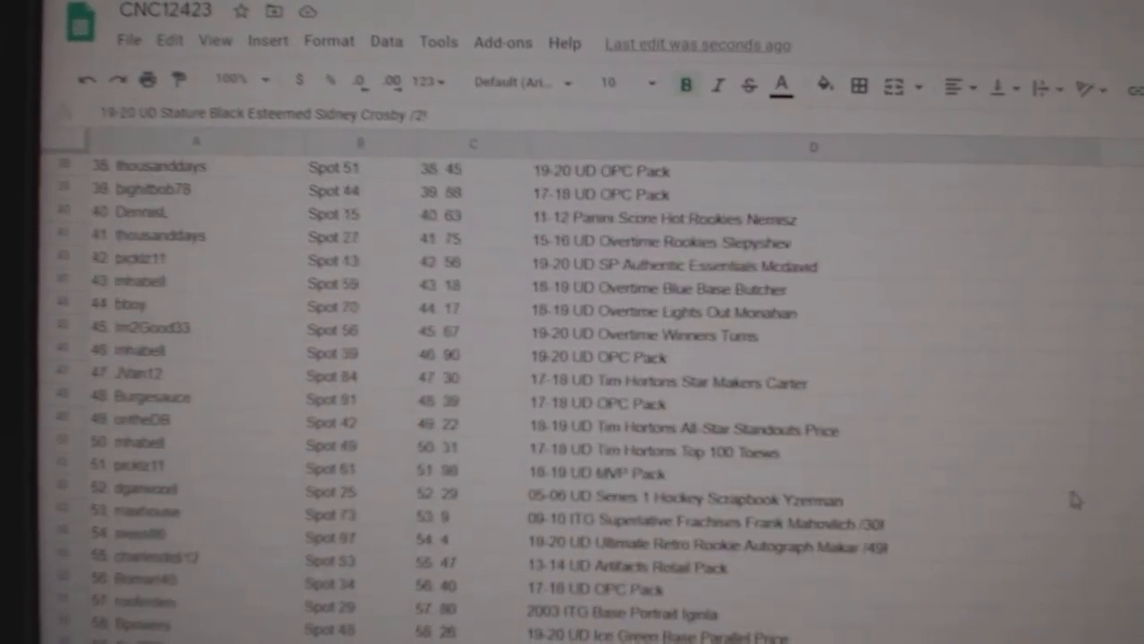
scroll("down", 3)
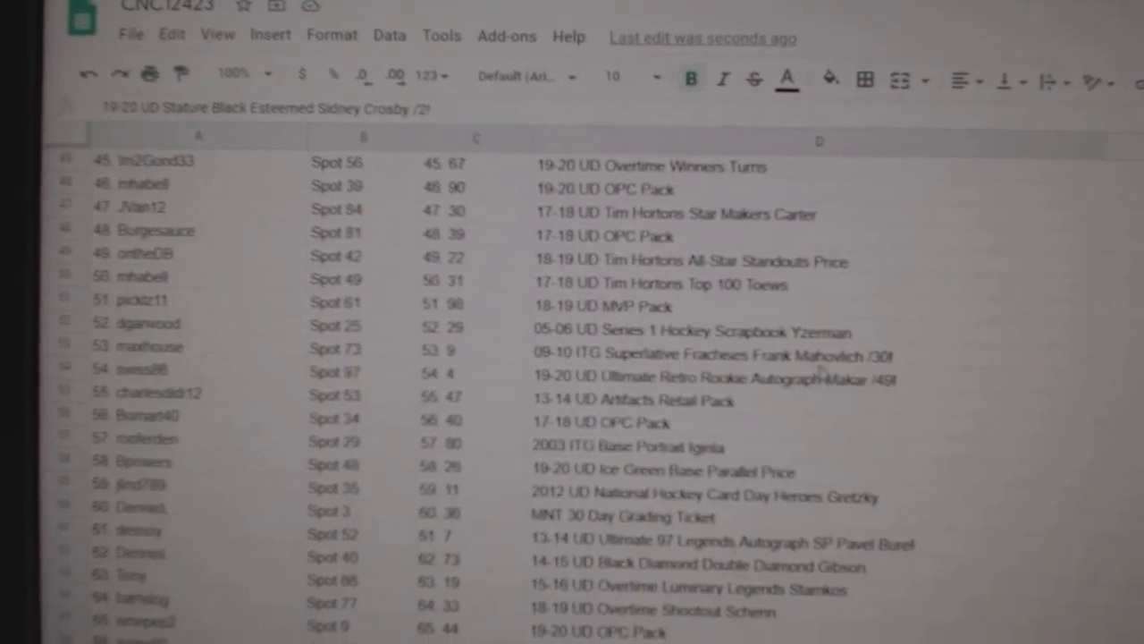
left_click(737, 355)
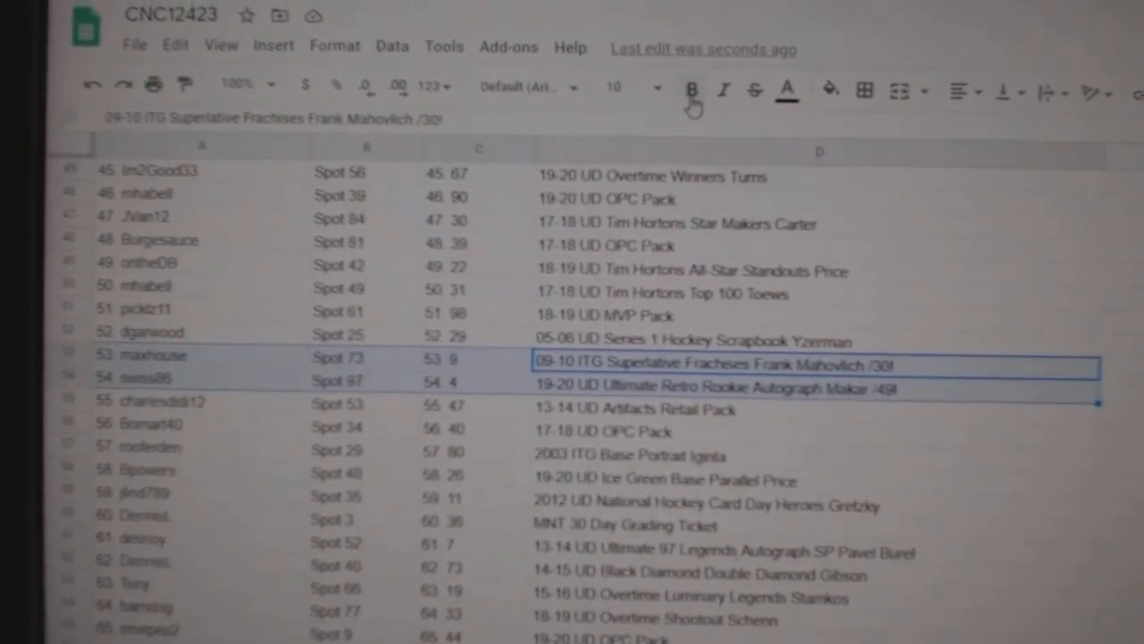
left_click(691, 91)
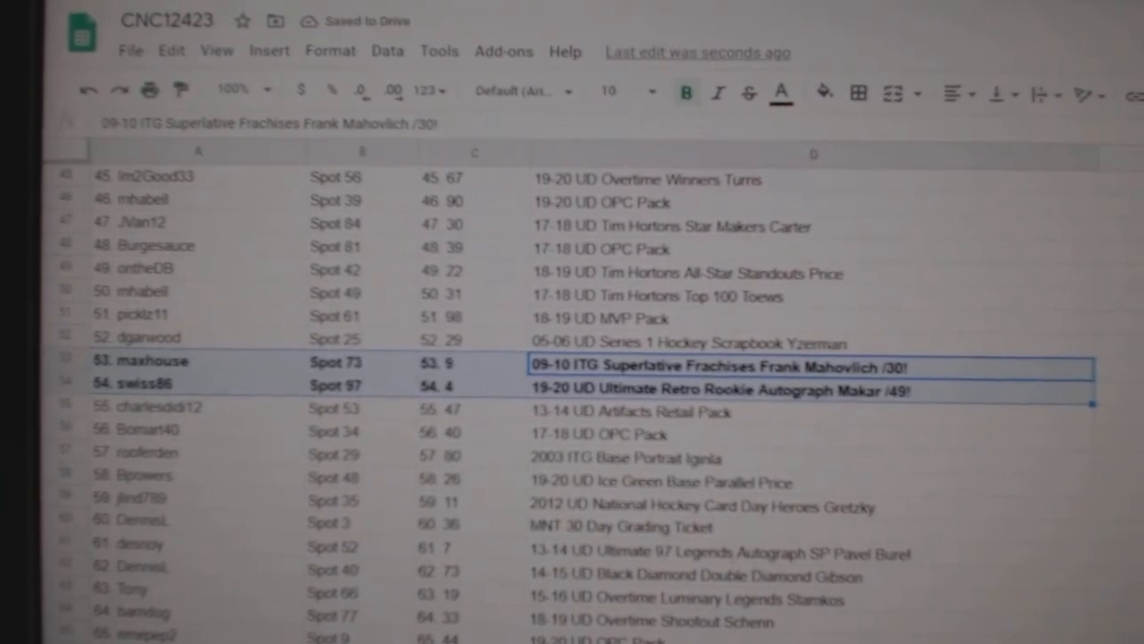
Select row 61, the Pavel Bure autograph card row.
scroll("down", 3)
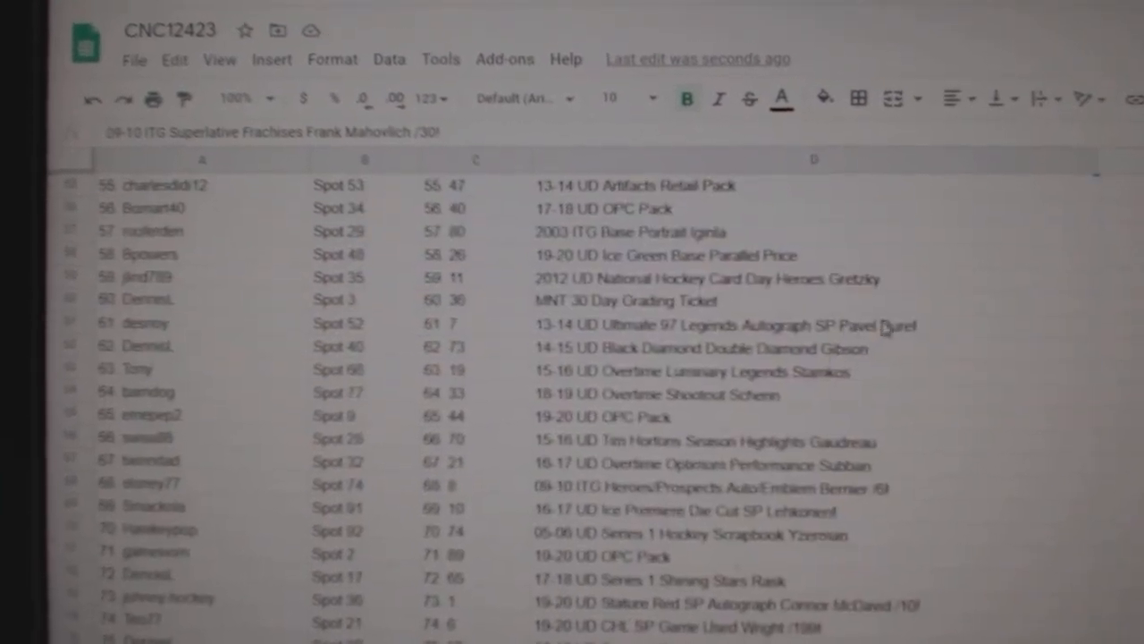
left_click(706, 327)
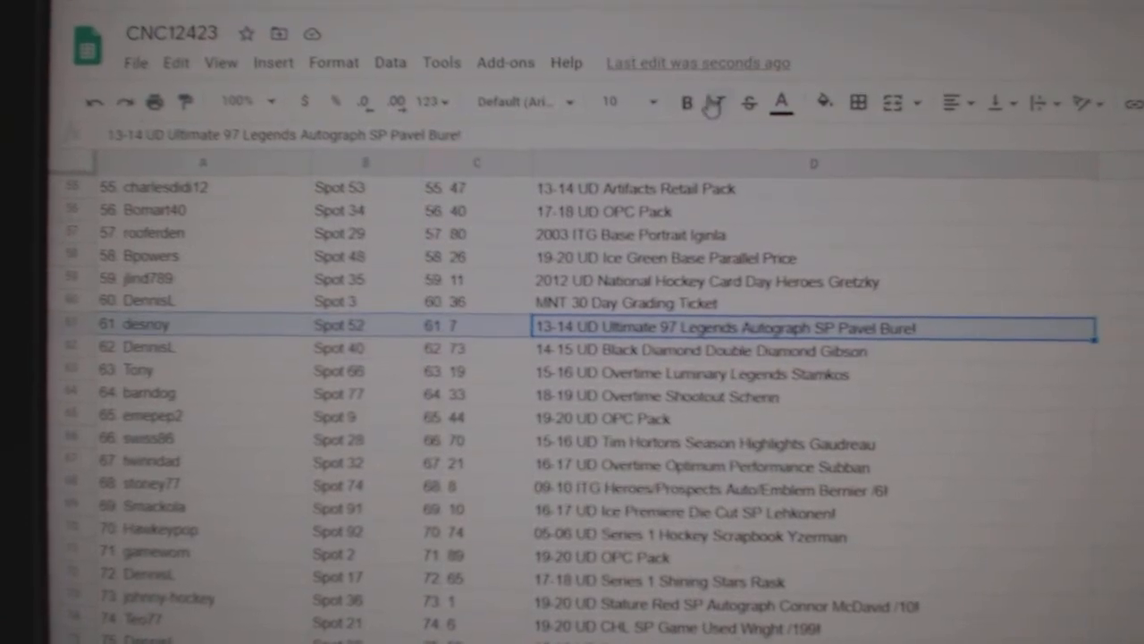
scroll("down", 3)
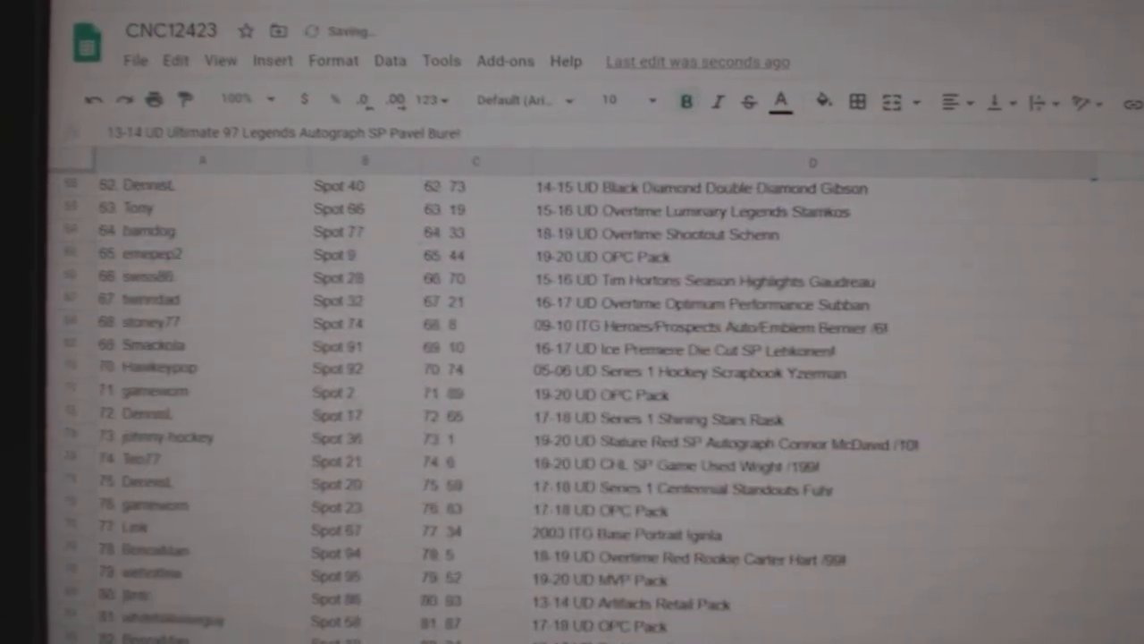
Bold hit rows 68, 73, 74 and 78 (Bernier, McDavid, Wright, Carter Hart).
left_click(711, 327)
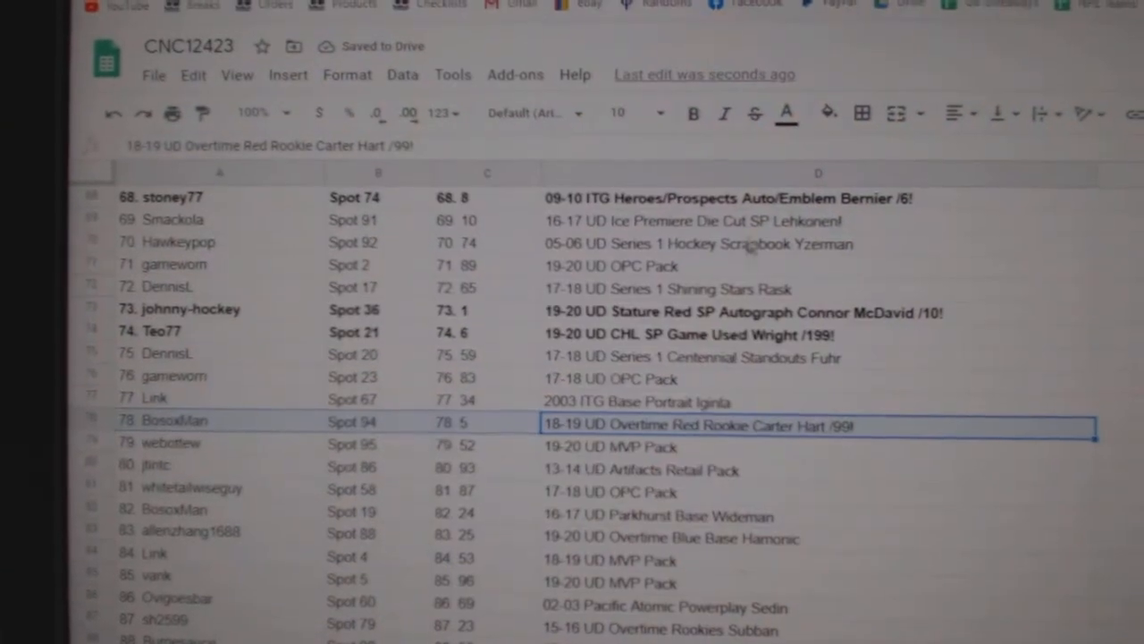
scroll("down", 3)
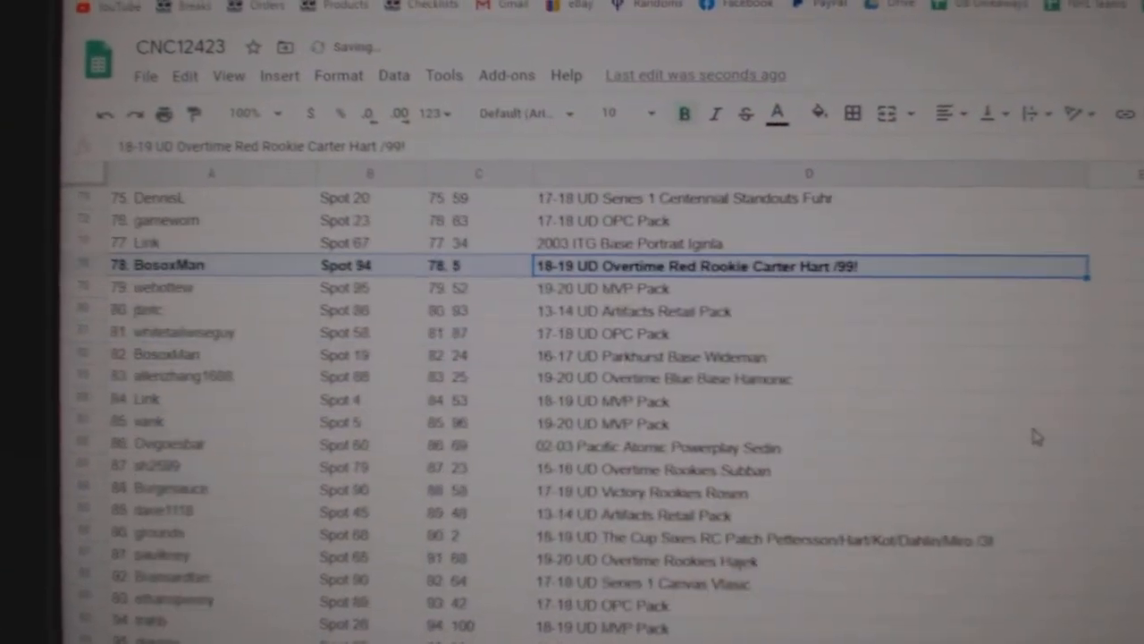